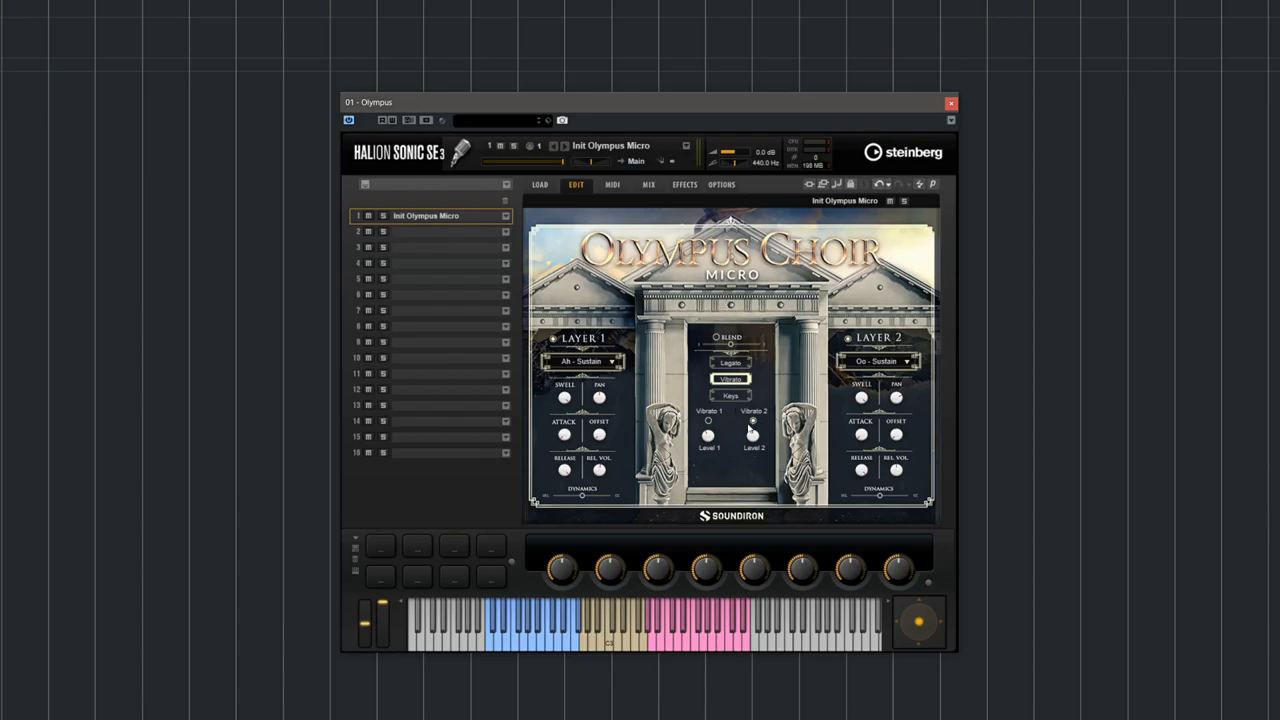
pyautogui.moveTo(752, 434)
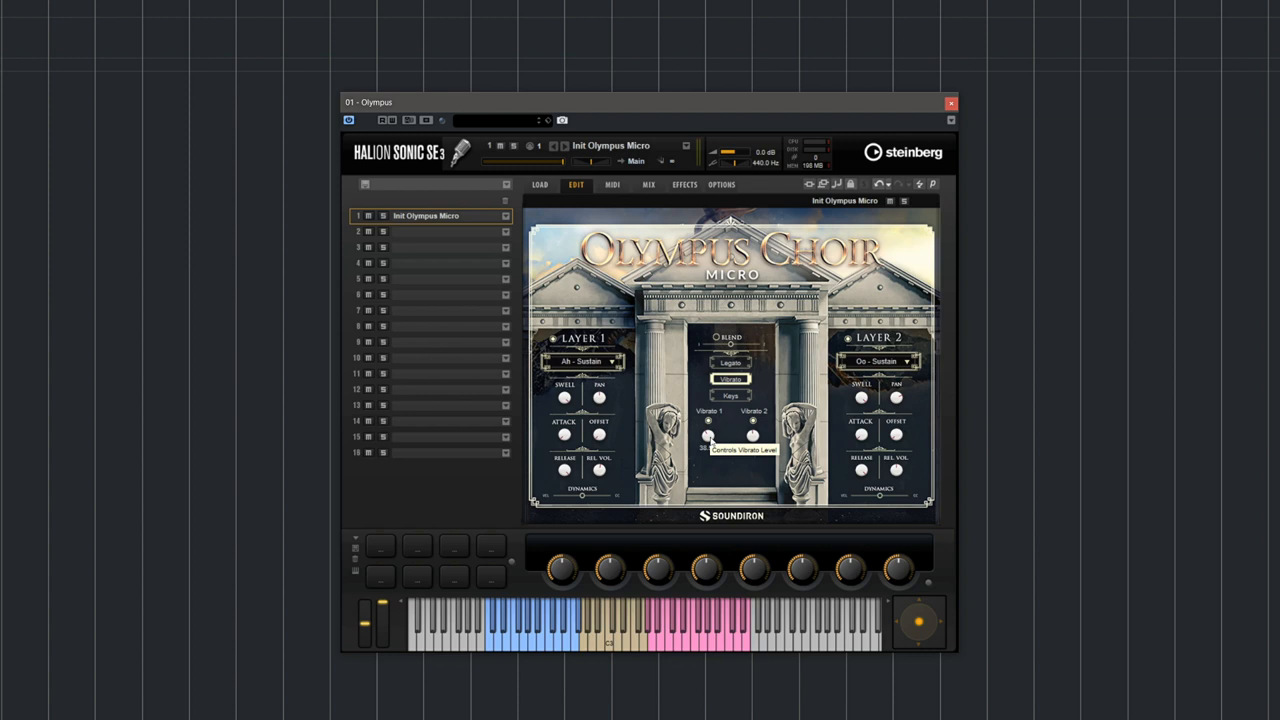
# Enable the BLEND toggle on the Keys page to blend the two choir layers.
pyautogui.click(731, 396)
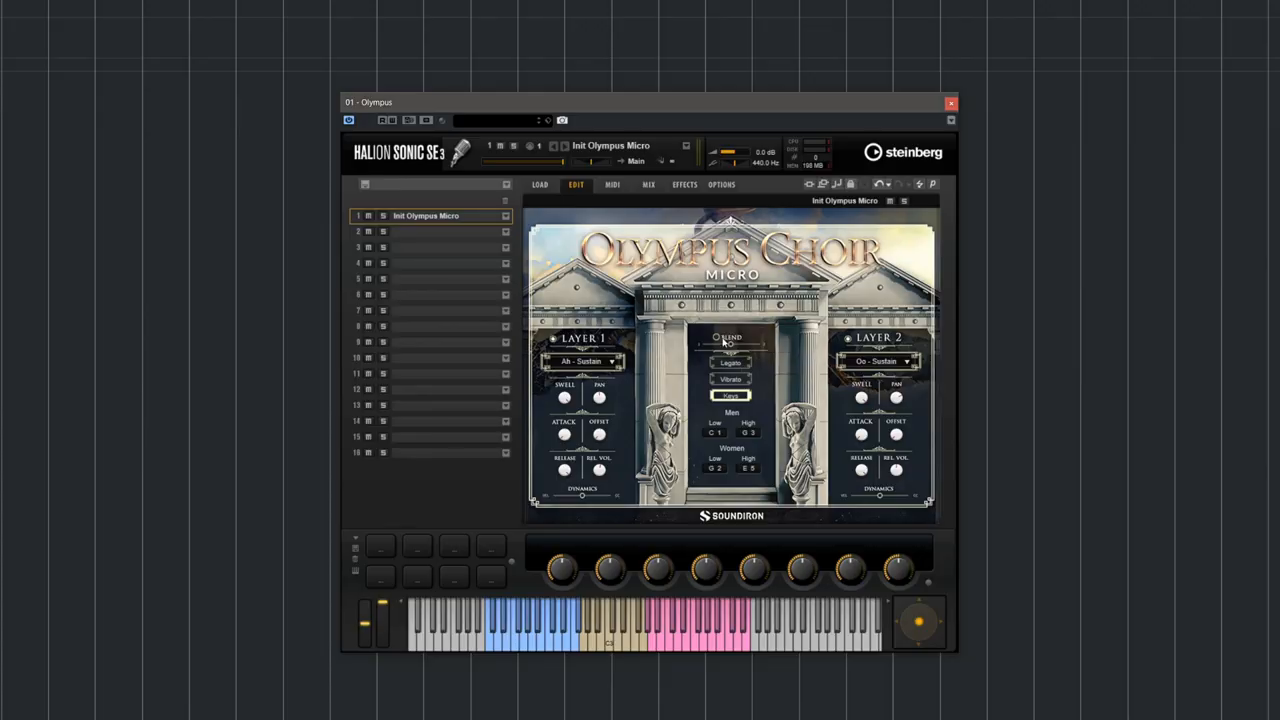
pyautogui.moveTo(729, 337)
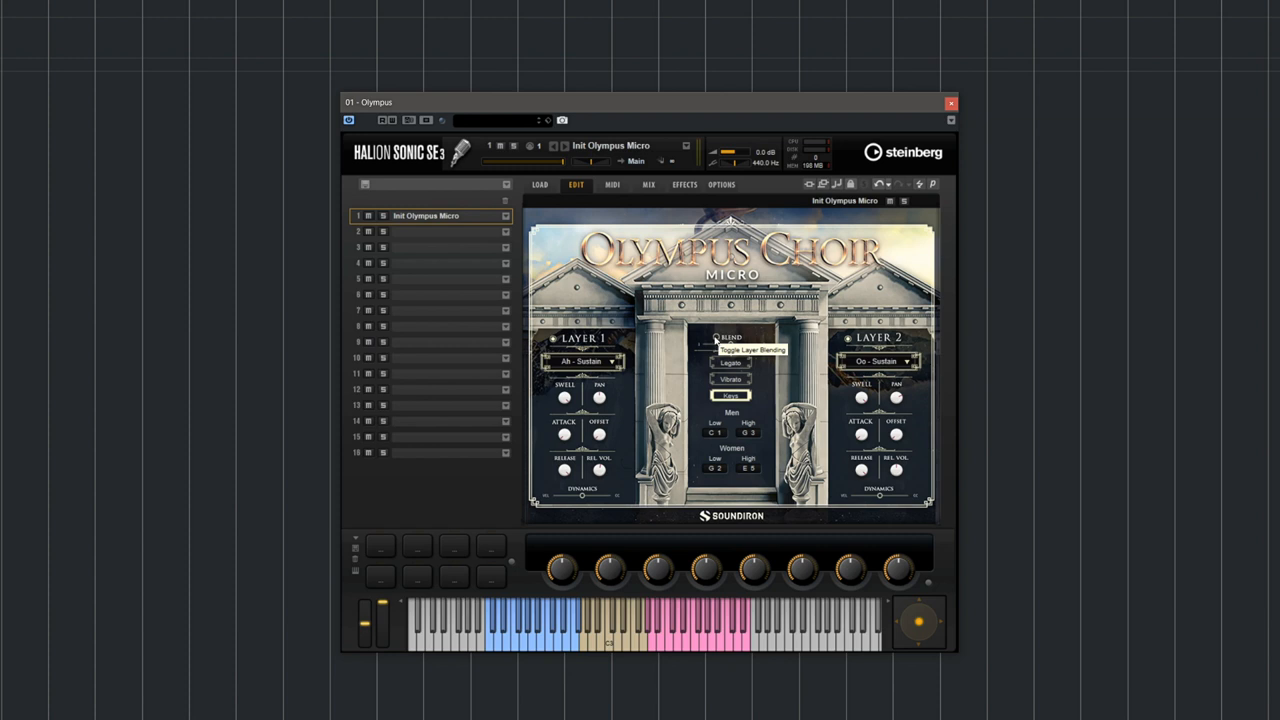
pyautogui.moveTo(730, 337)
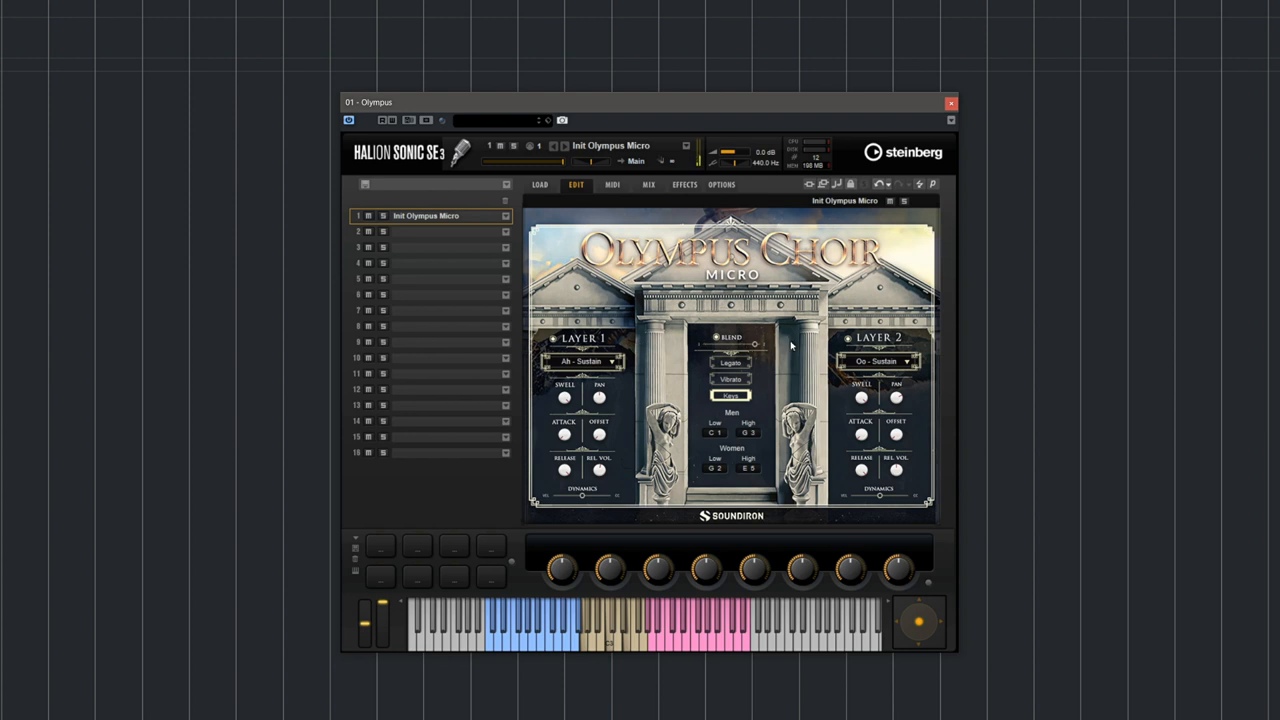
pyautogui.moveTo(755, 345)
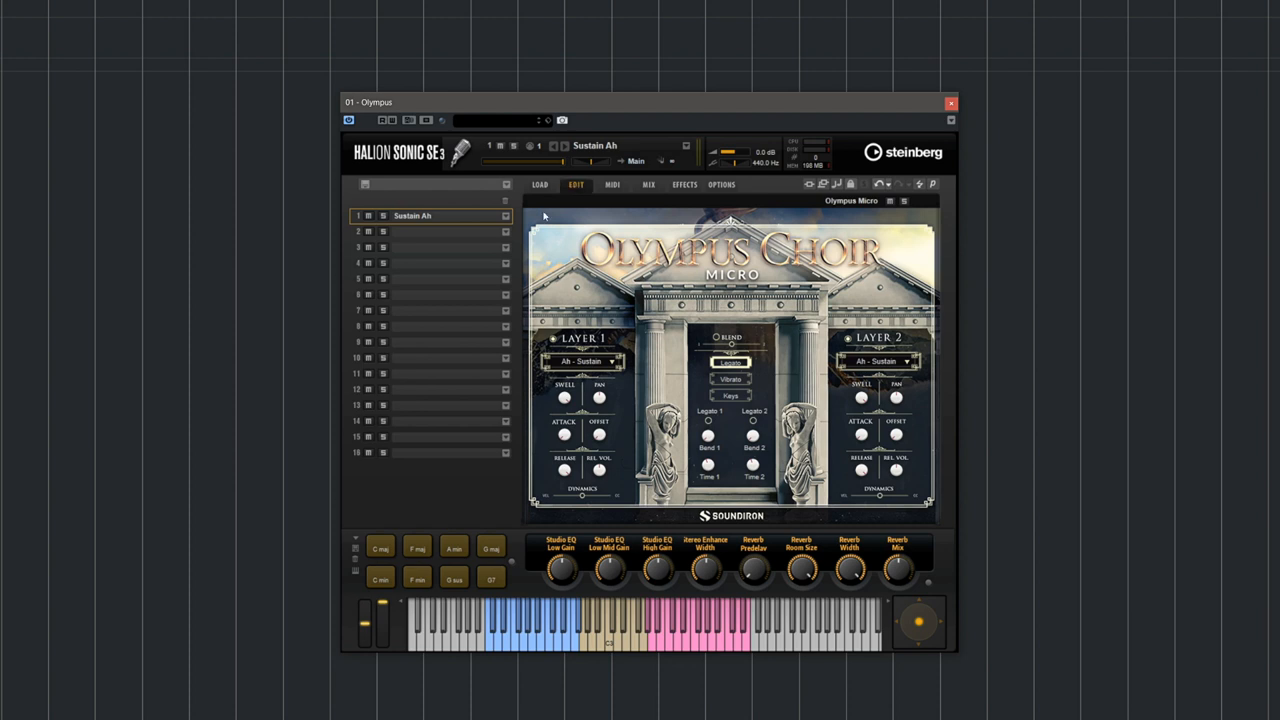
pyautogui.moveTo(799, 584)
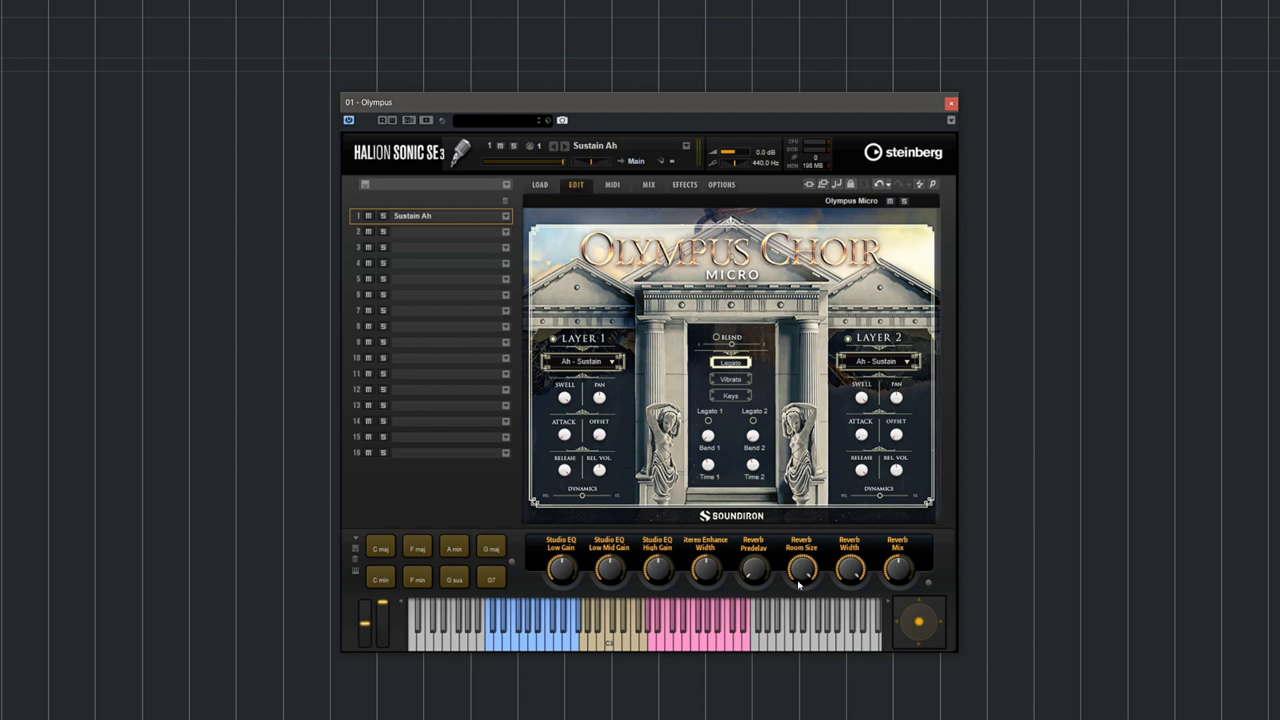
pyautogui.moveTo(732, 566)
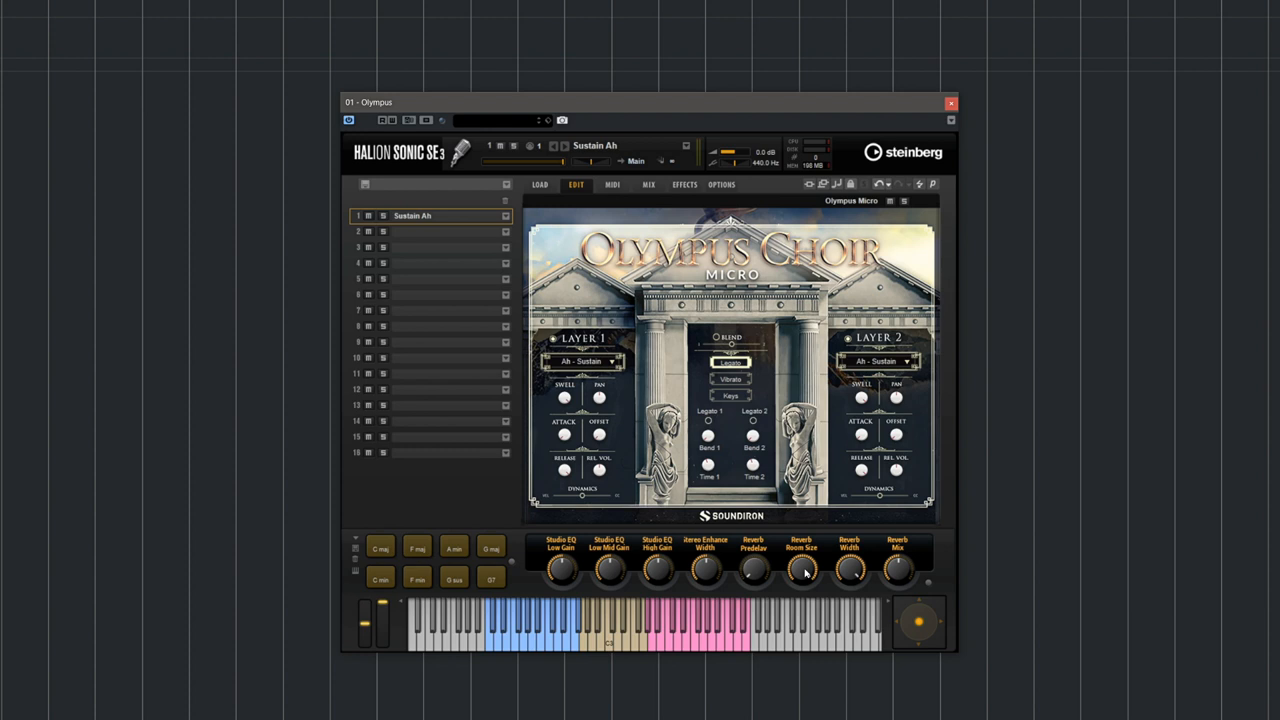
pyautogui.moveTo(710, 570)
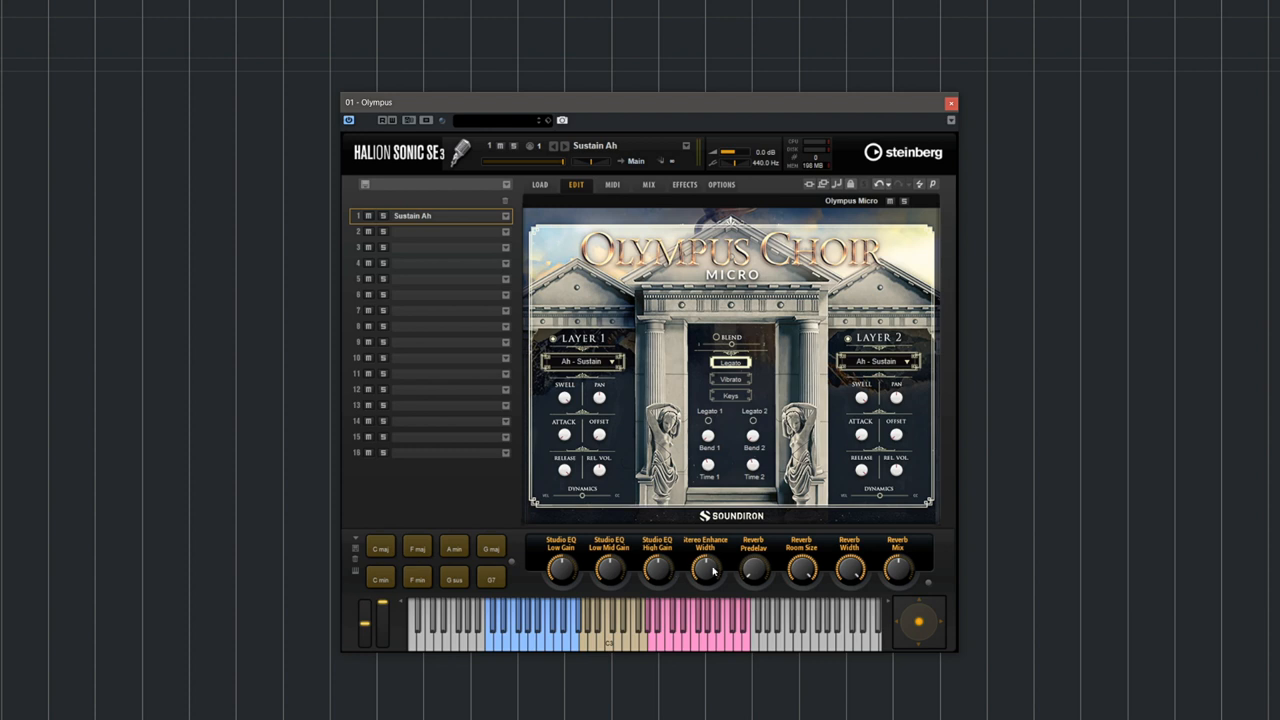
pyautogui.moveTo(657, 568)
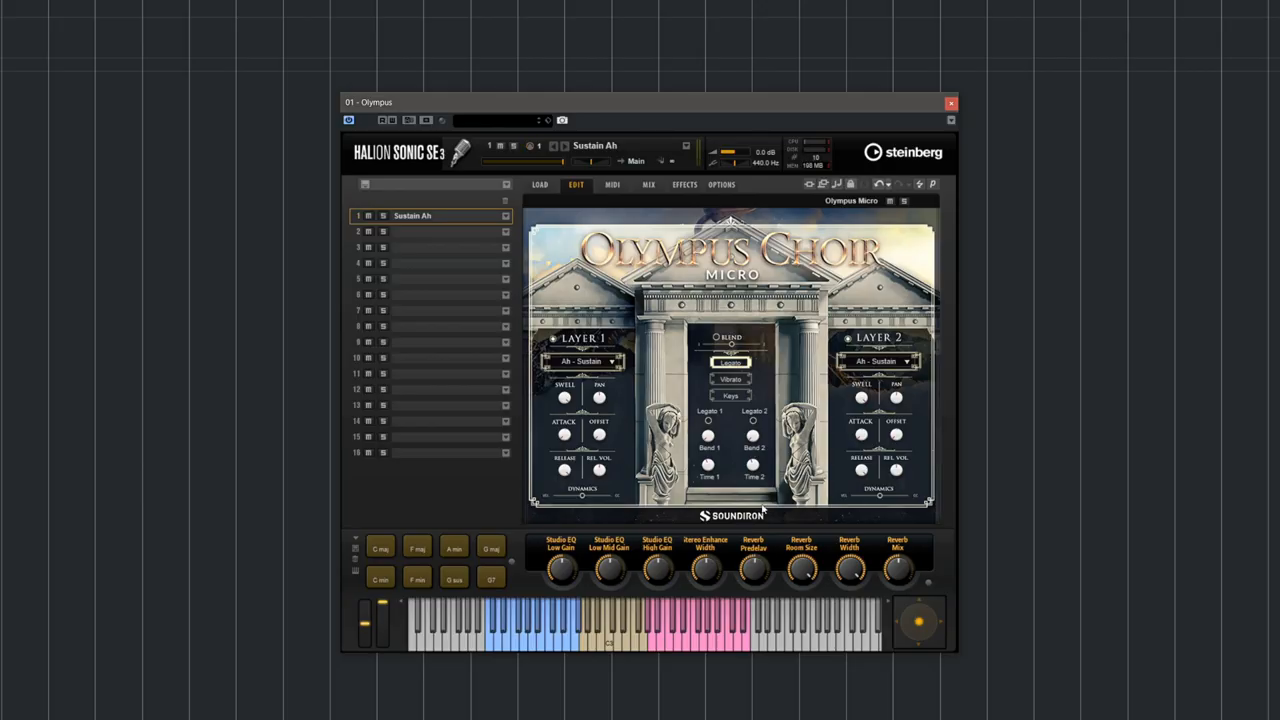
pyautogui.moveTo(753, 467)
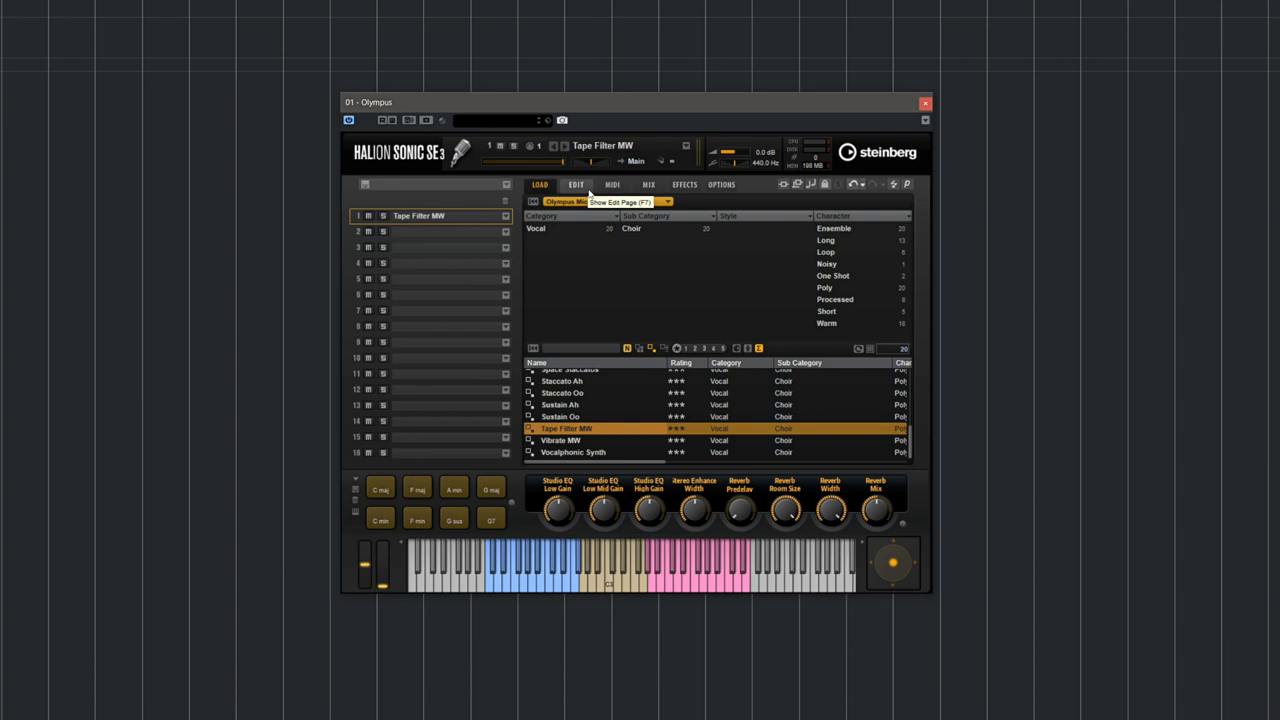
# Return to the Olympus Choir Micro edit page with Tape Filter MW loaded.
pyautogui.click(576, 184)
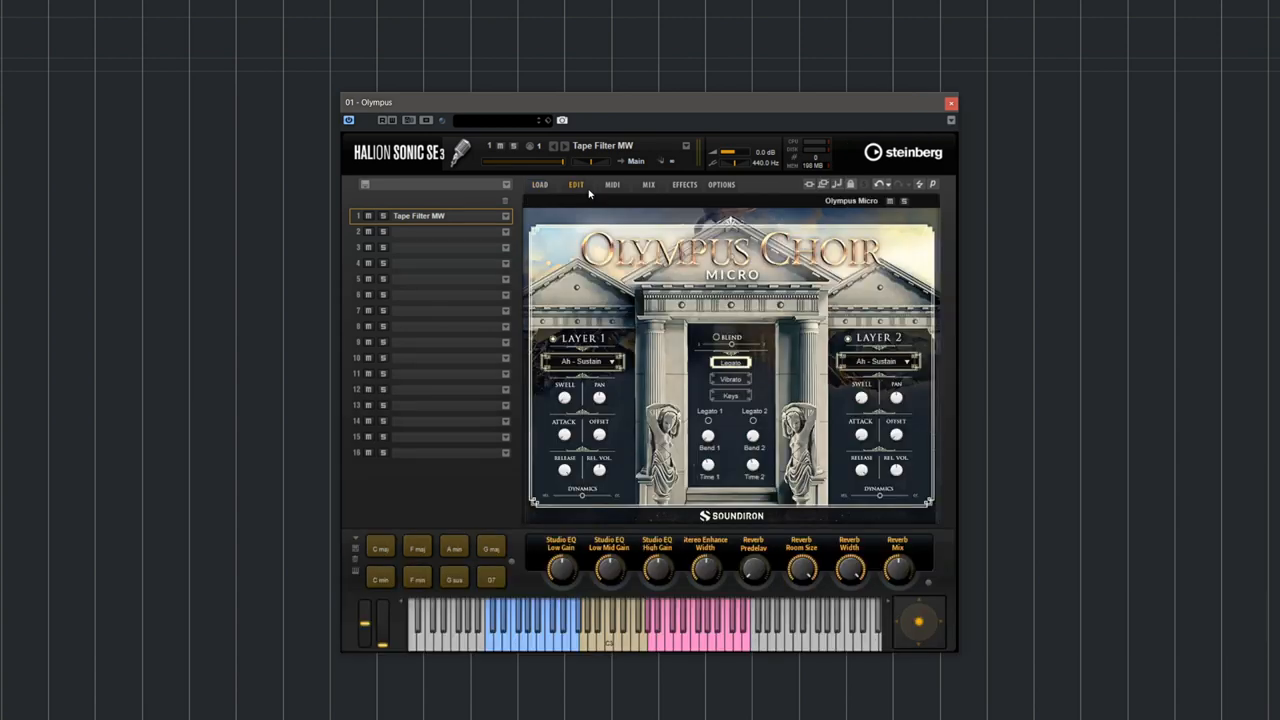